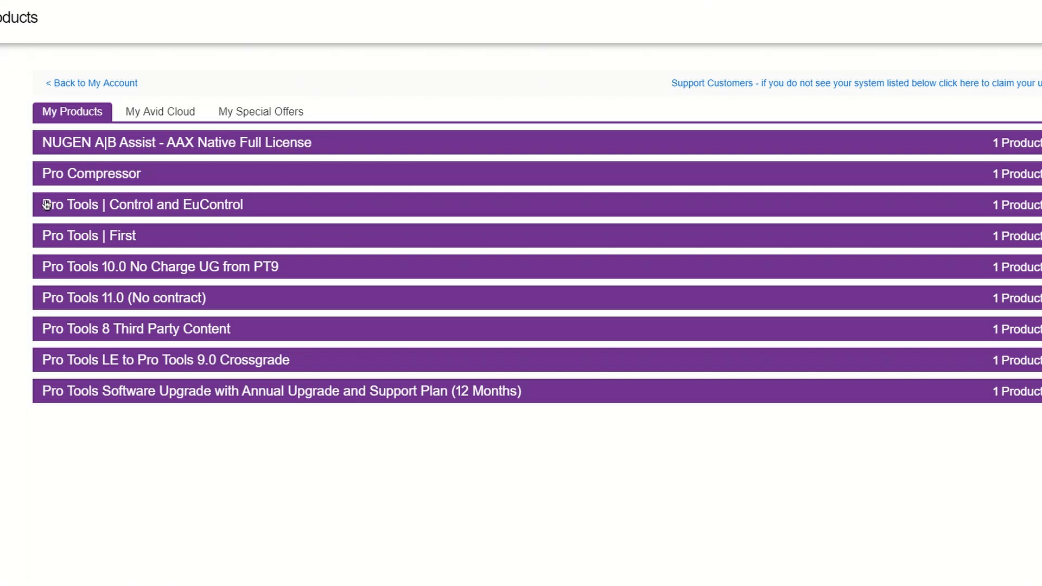
mouse_move(227, 207)
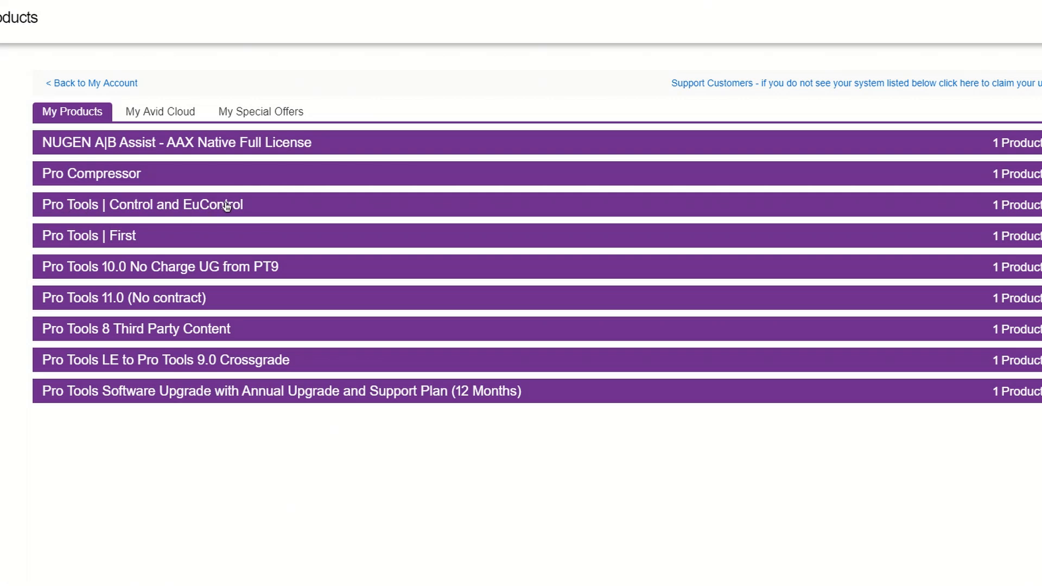
Expand the 'Pro Tools | Control and EuControl' product to reveal its EuControl download links.
left_click(141, 204)
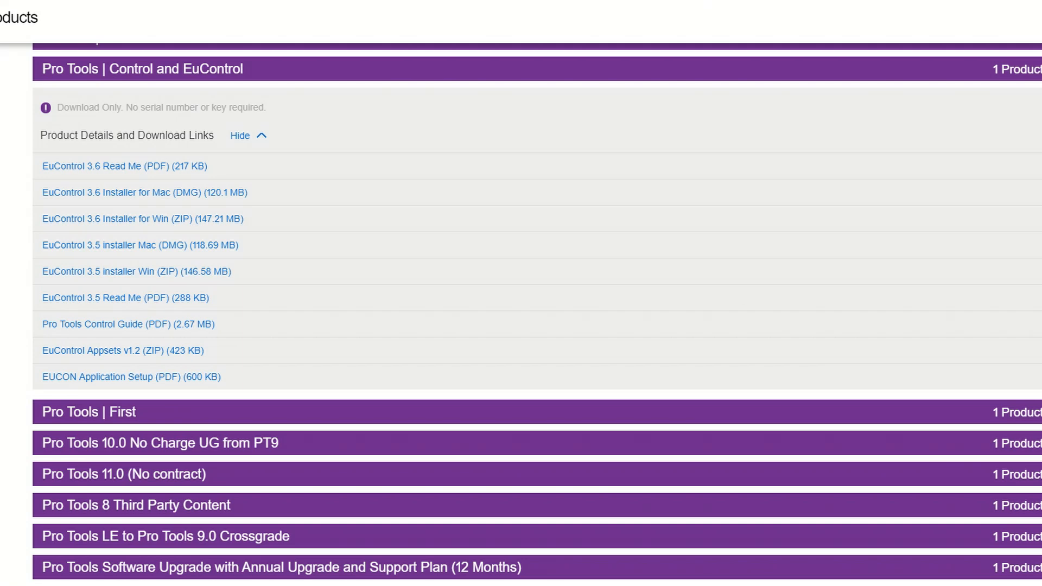
left_click(239, 136)
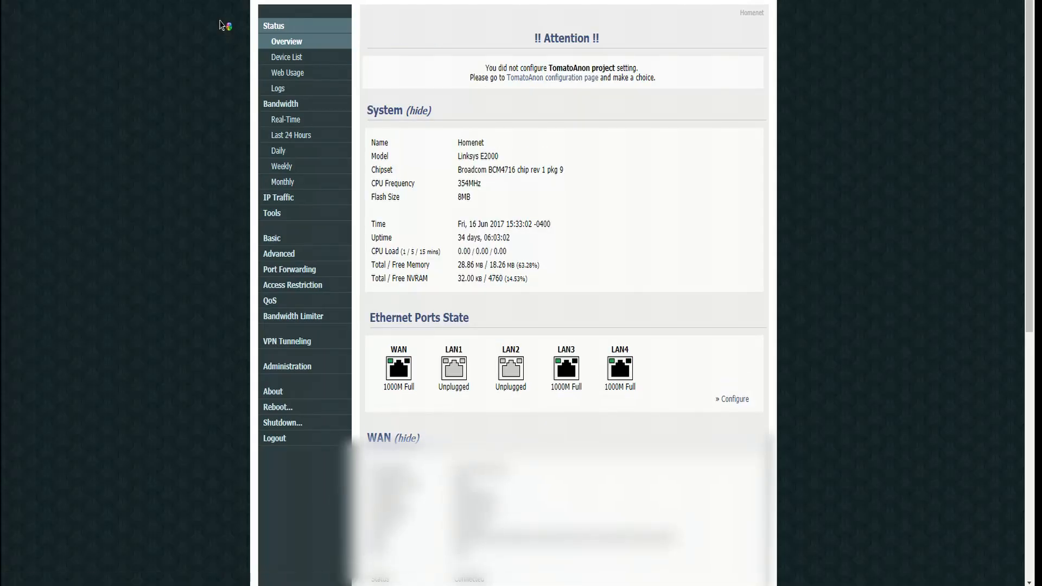
mouse_move(221, 24)
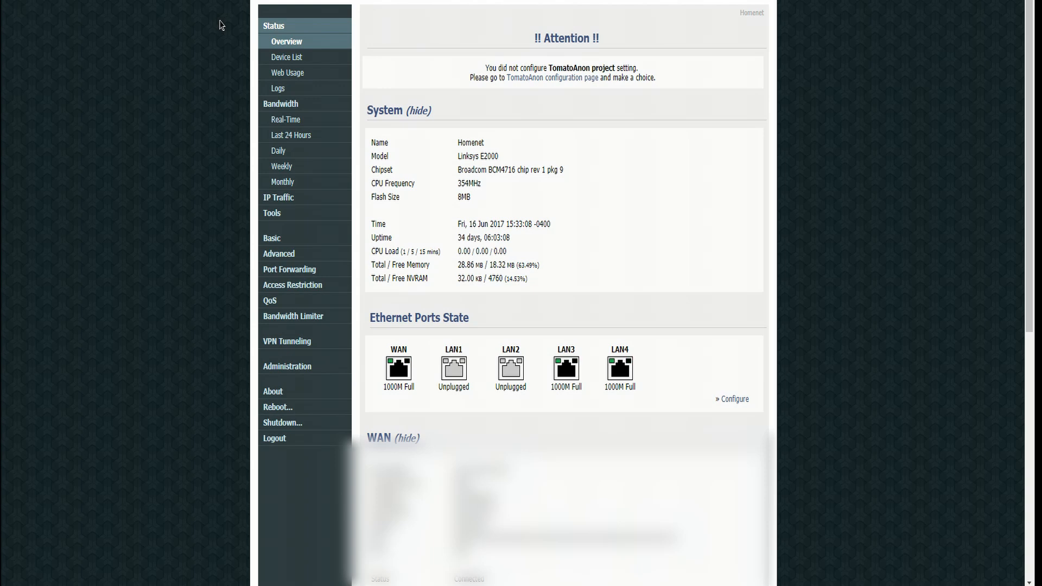
mouse_move(260, 7)
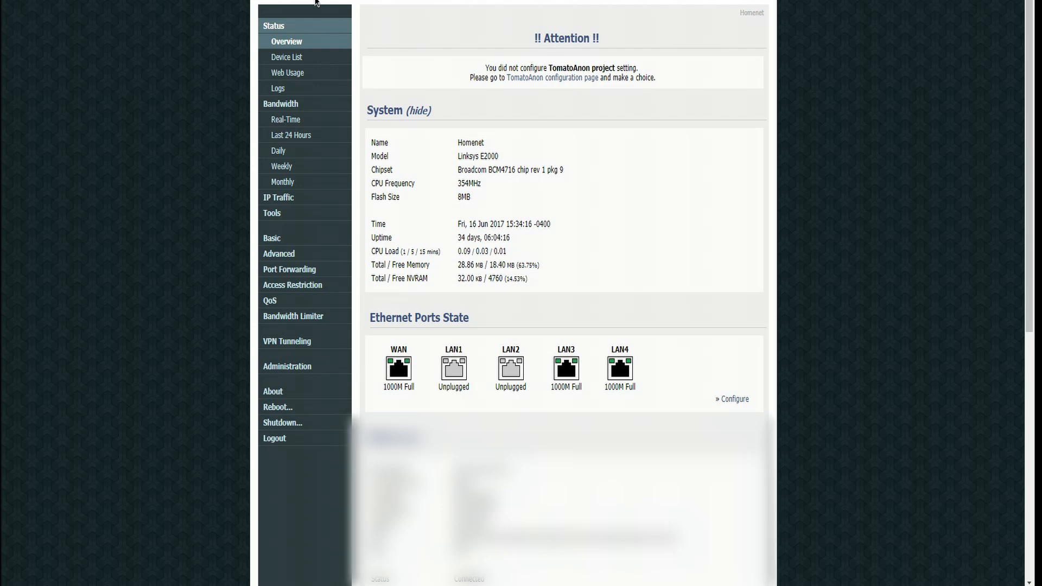
mouse_move(218, 21)
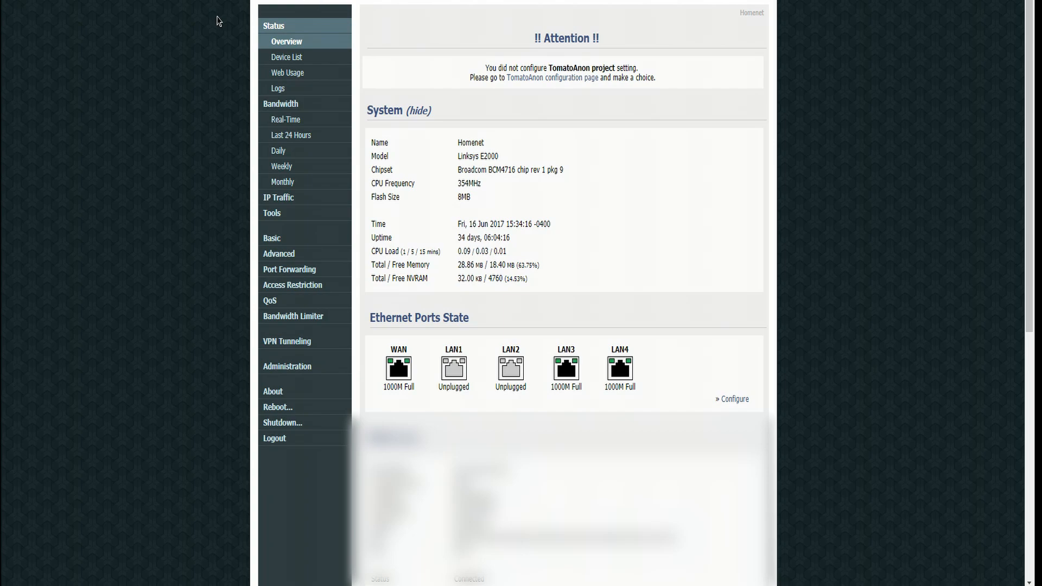
mouse_move(232, 202)
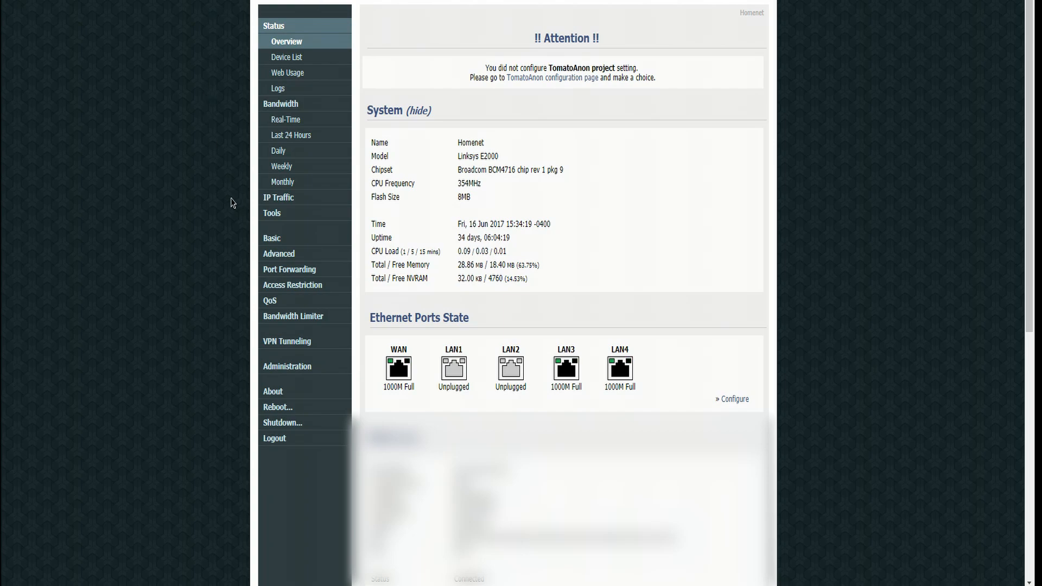
Enable the router's wireless for Homenet on the 2.4 GHz radio band.
left_click(734, 399)
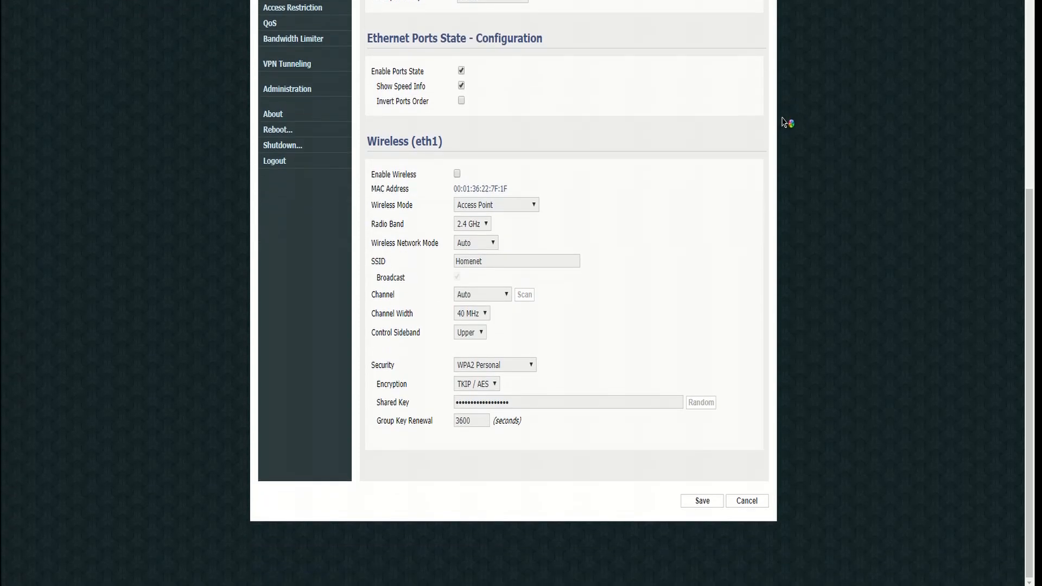
mouse_move(425, 186)
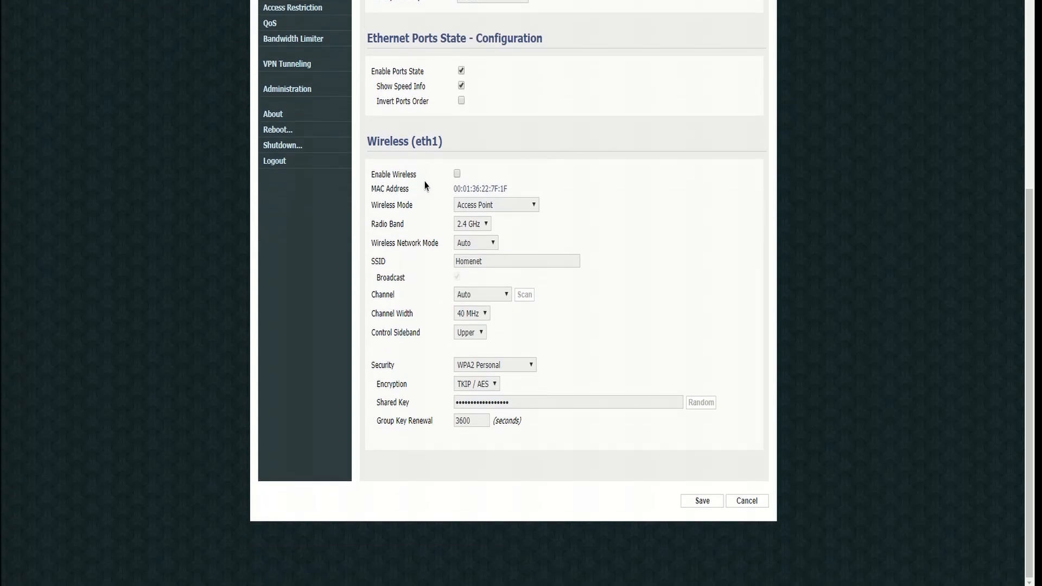
left_click(456, 174)
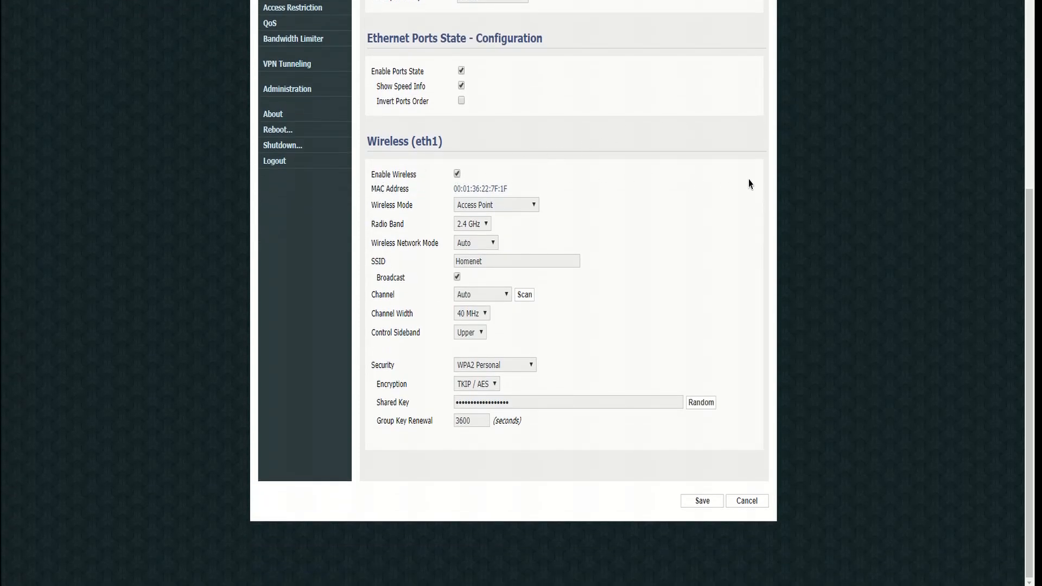
mouse_move(790, 187)
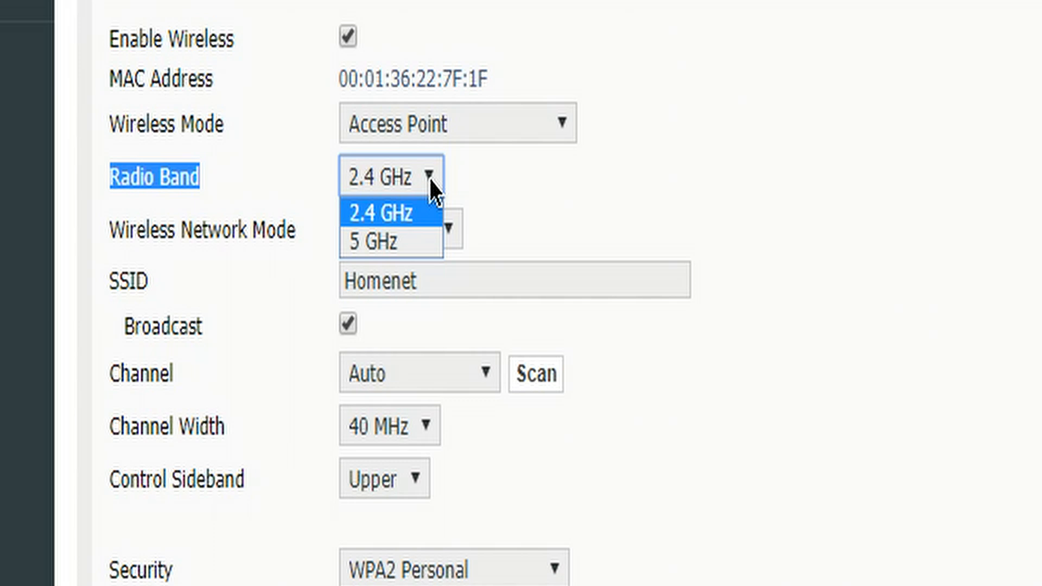
left_click(376, 212)
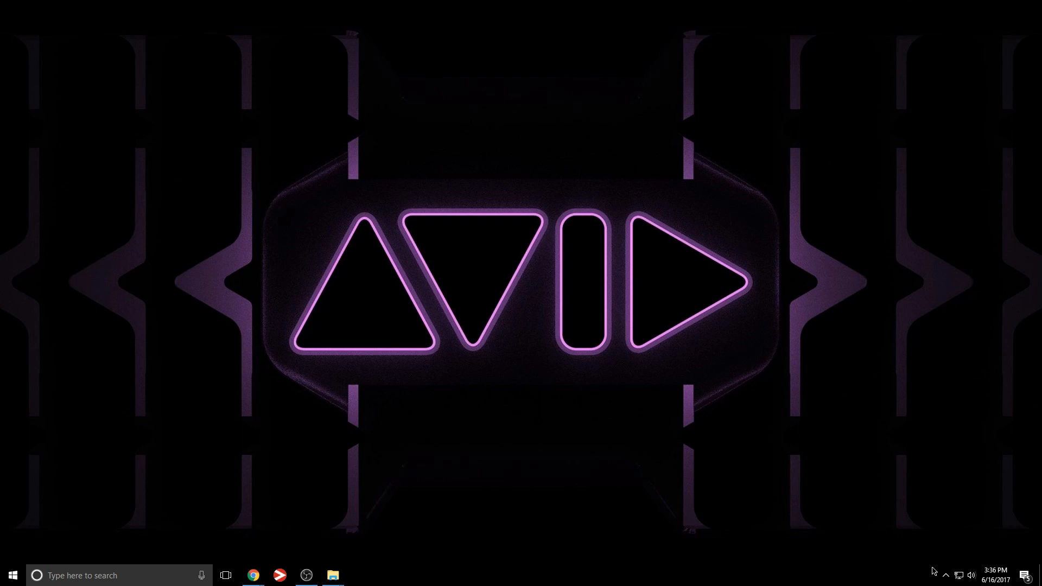
Bring up the EuControl window from its hidden system-tray icon.
left_click(945, 575)
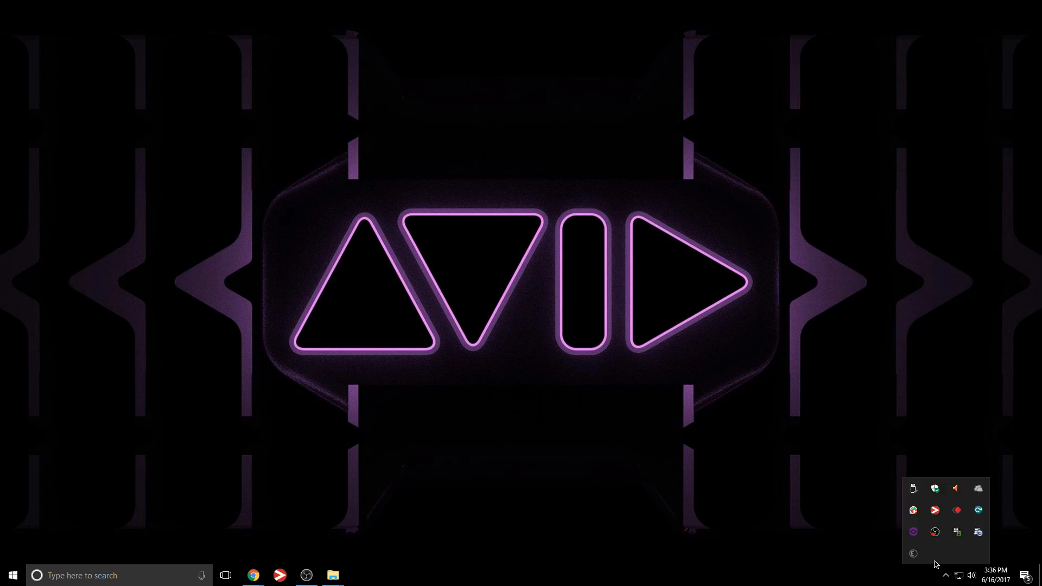
mouse_move(912, 554)
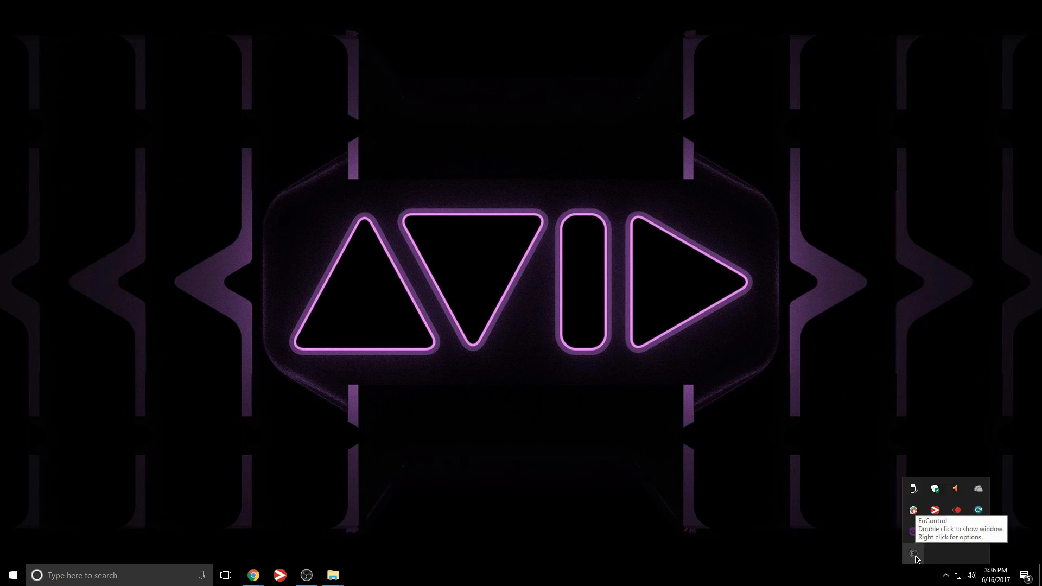
double_click(914, 553)
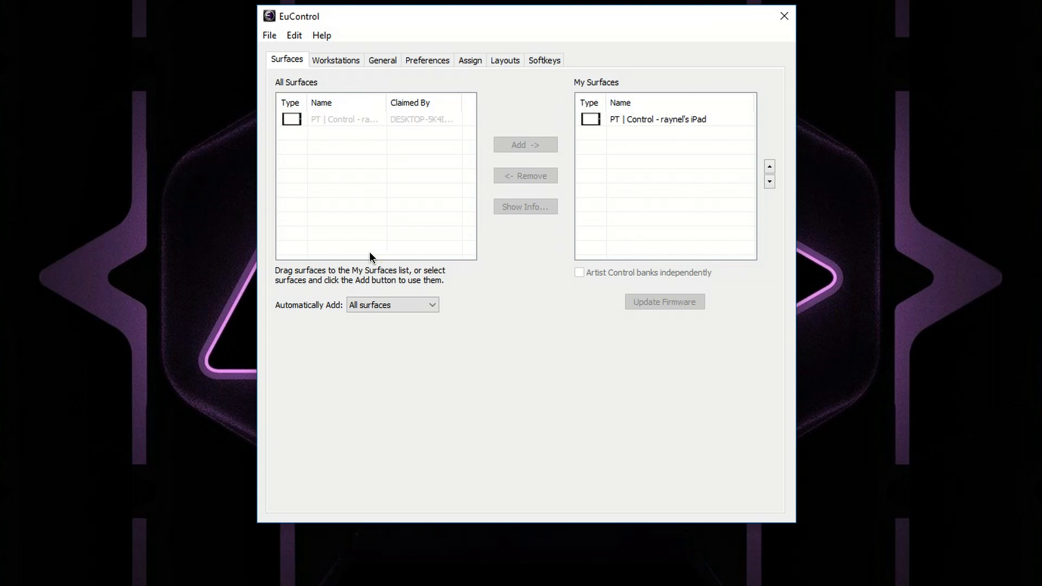
left_click(658, 119)
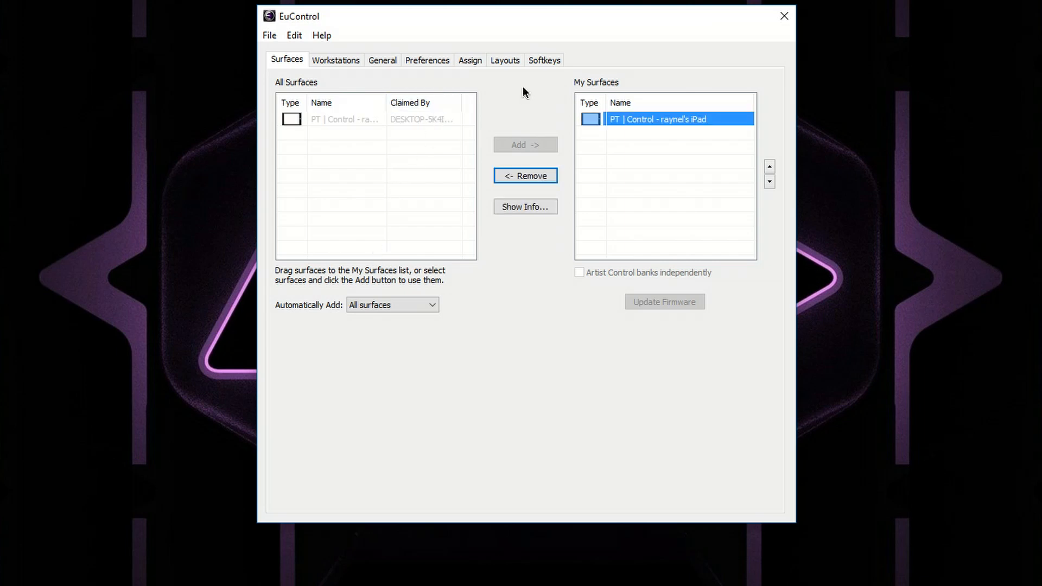
mouse_move(733, 156)
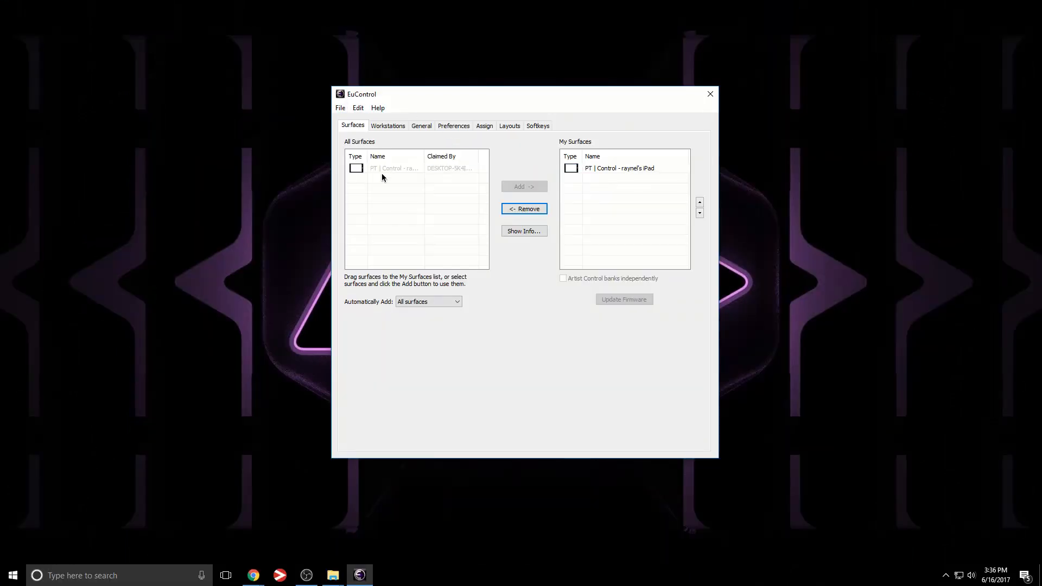
mouse_move(532, 187)
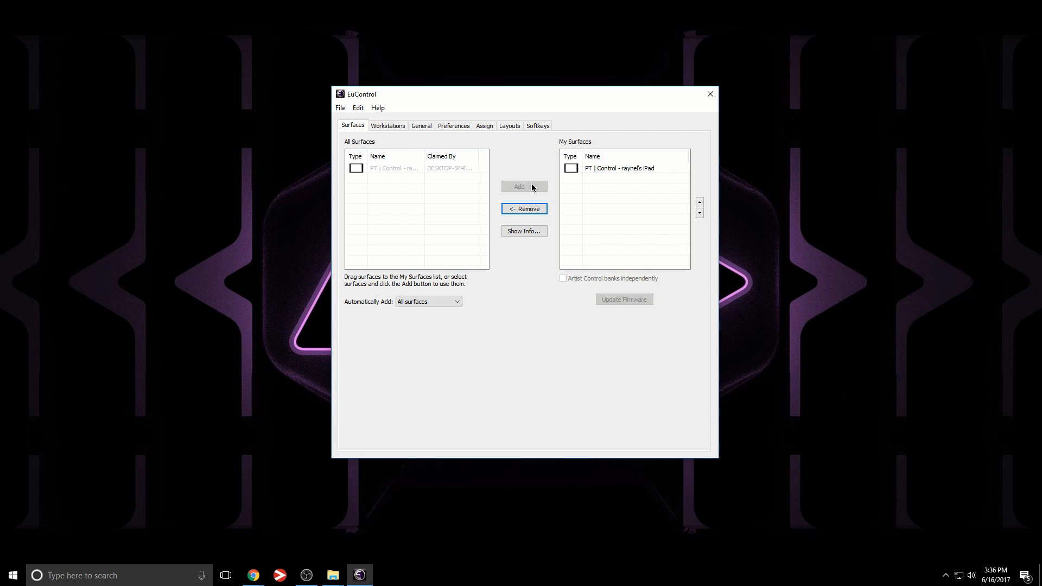
mouse_move(645, 197)
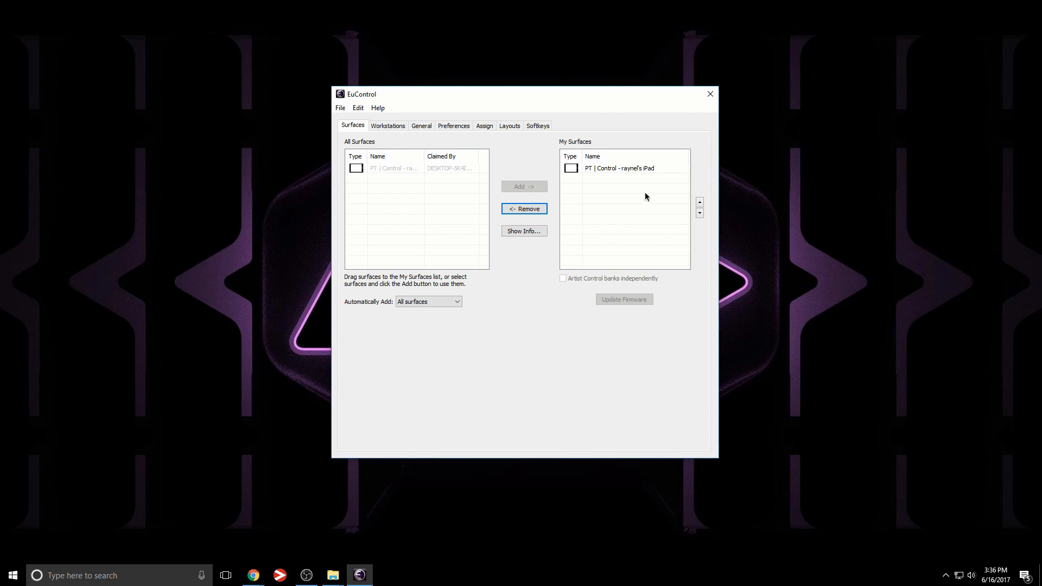
mouse_move(674, 144)
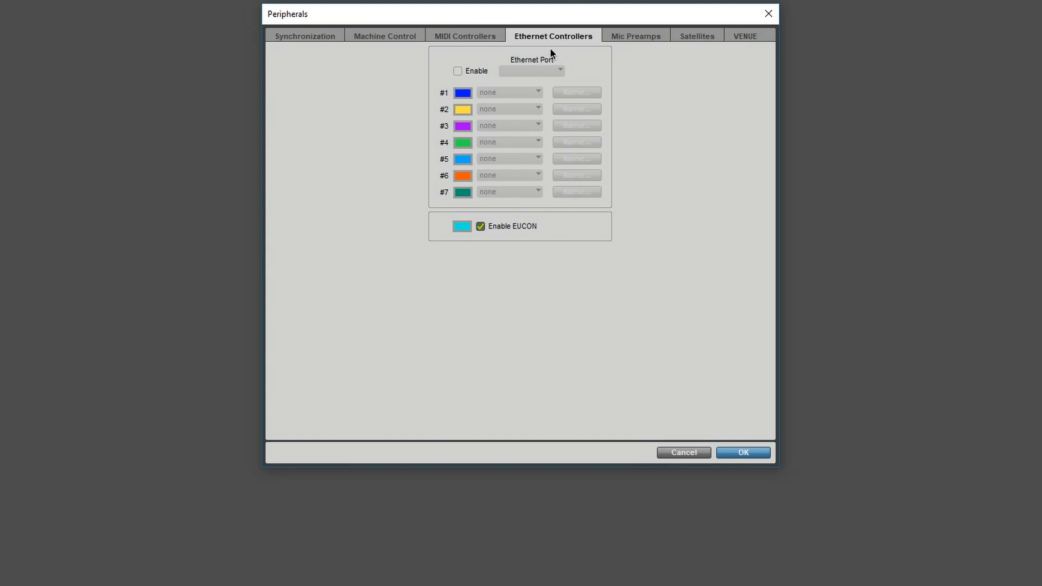
mouse_move(434, 145)
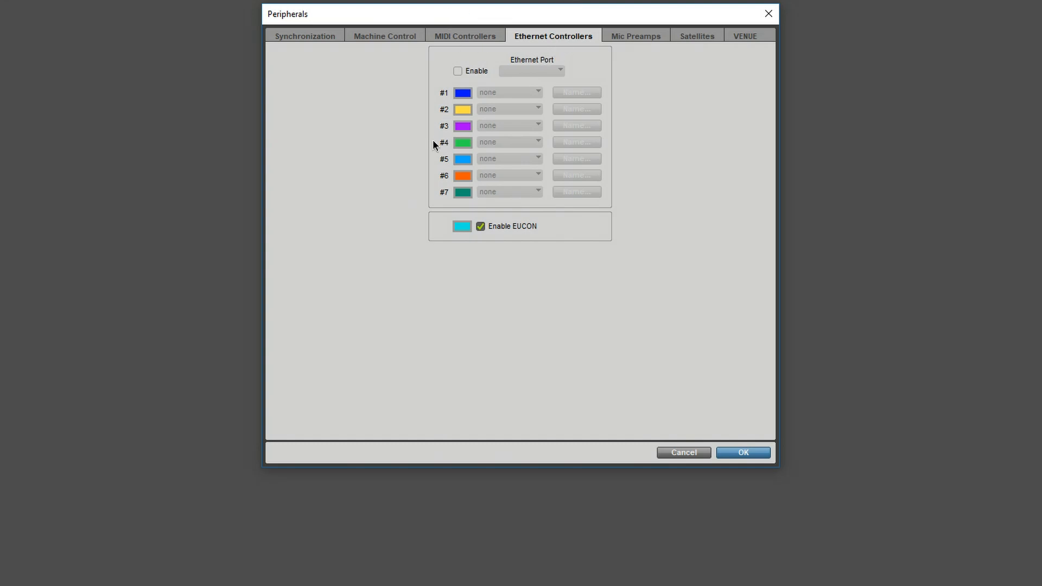
mouse_move(649, 414)
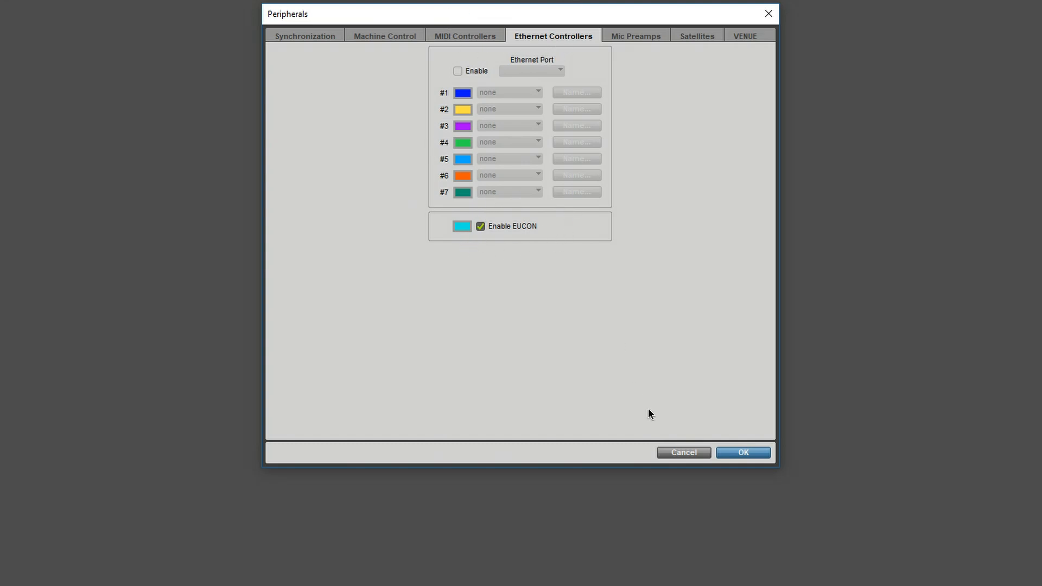
Confirm the Peripherals settings with Enable EUCON ticked, returning to the House 44k edit window.
left_click(9, 17)
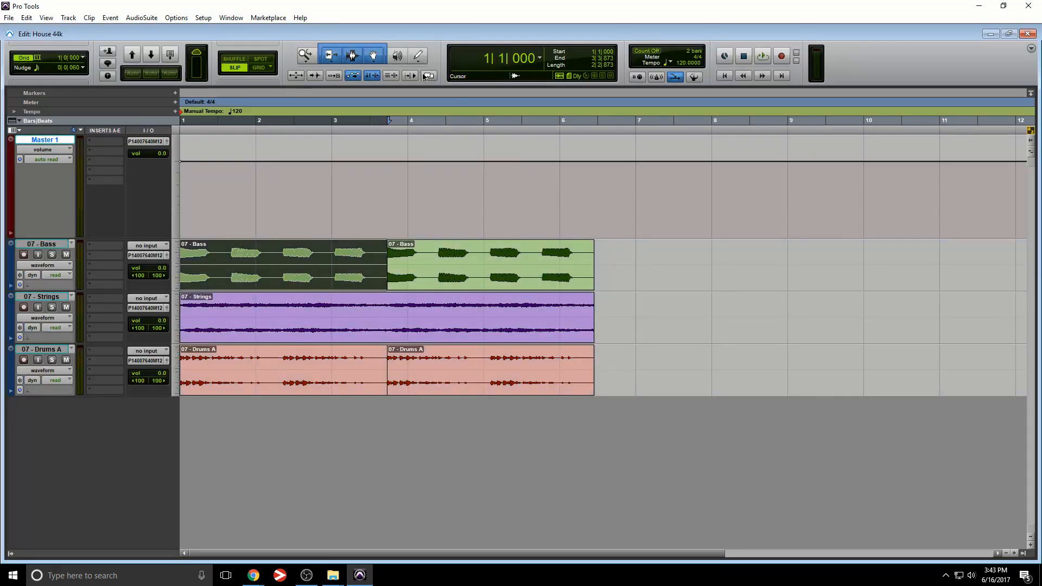
Show the Mix window with the Master 1, Bass, Strings and Drums A channel strips.
left_click(761, 56)
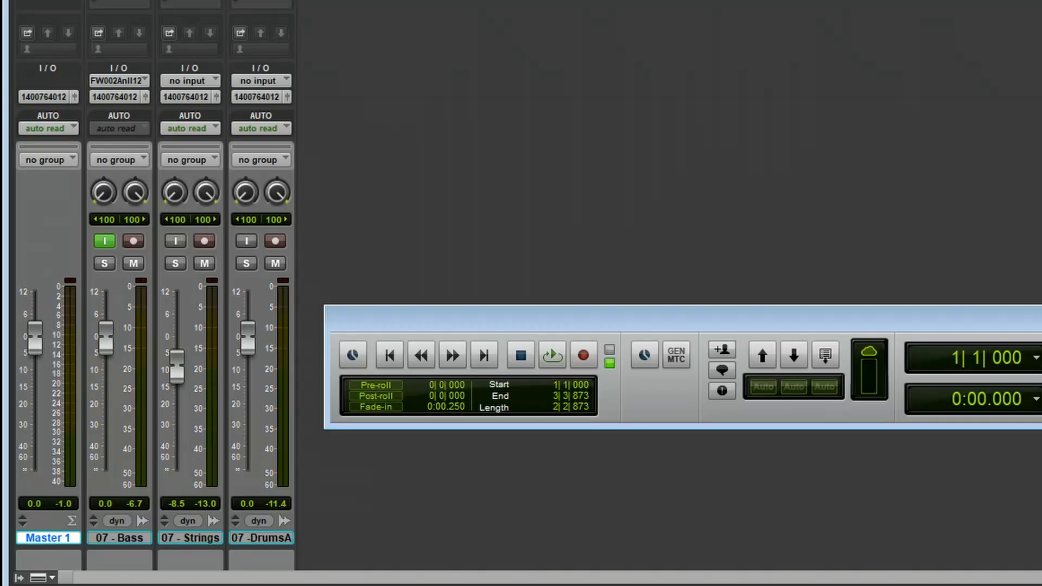
Switch off input monitoring on the Bass track and cycle its automation through Touch back to Read.
left_click(103, 240)
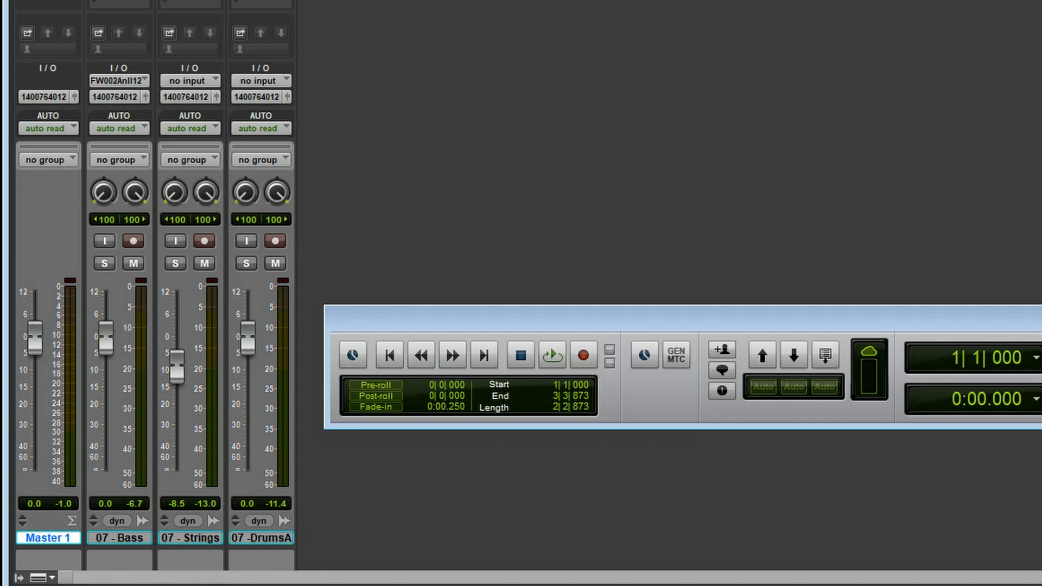
left_click(119, 128)
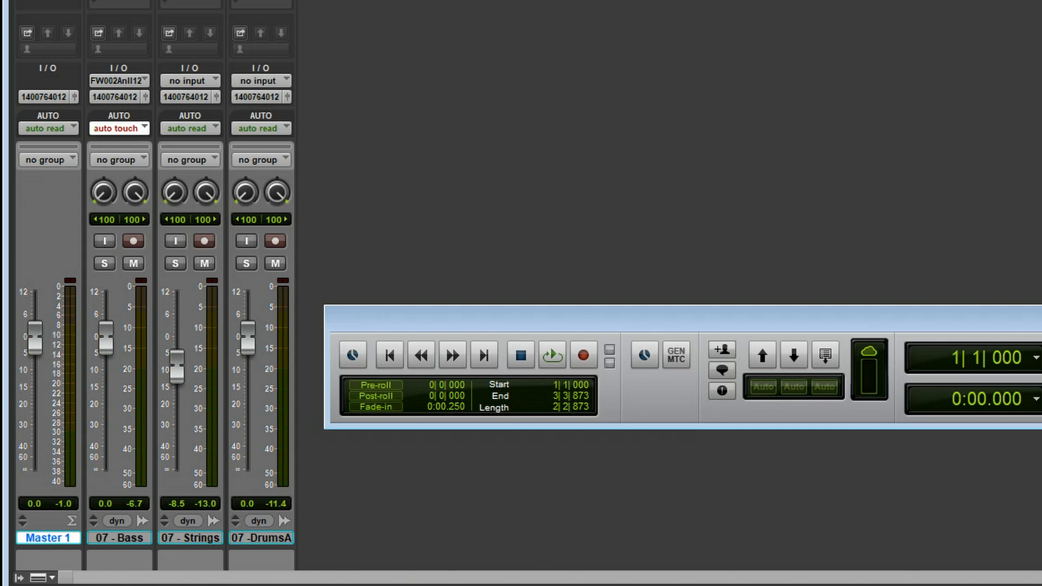
left_click(118, 128)
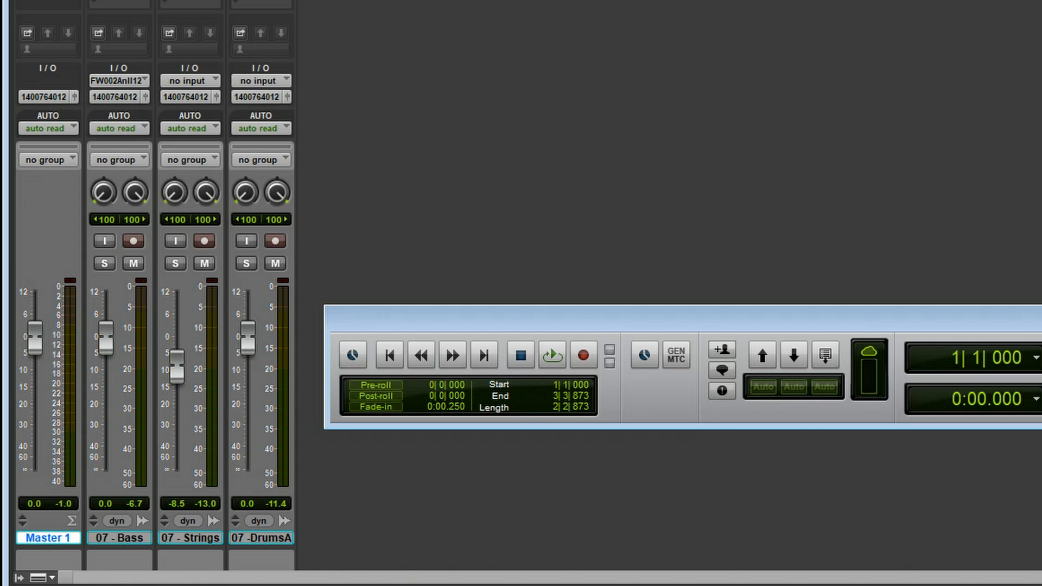